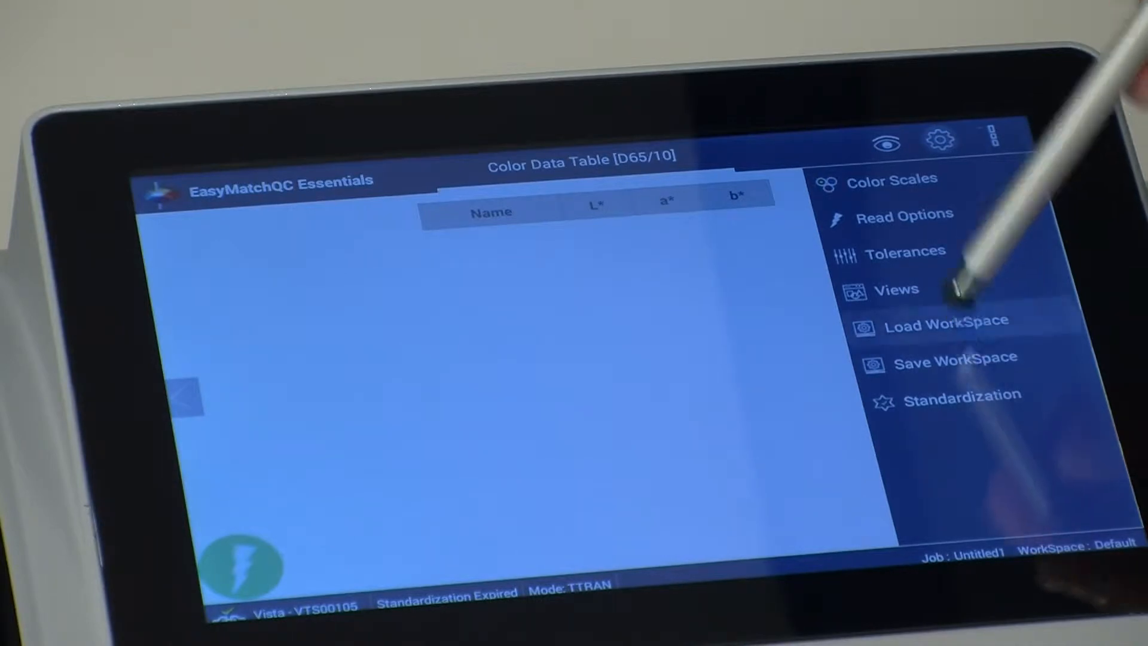
Step: Load the Haze workspace from the settings menu's Load WorkSpace dialog
left_click(944, 323)
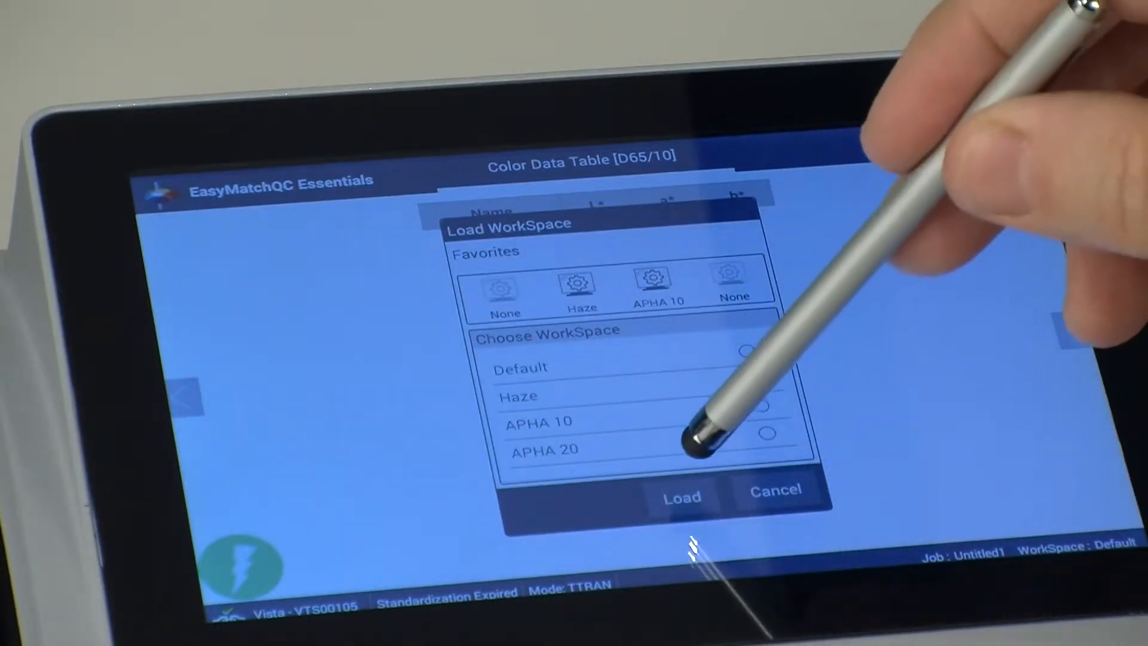
left_click(681, 490)
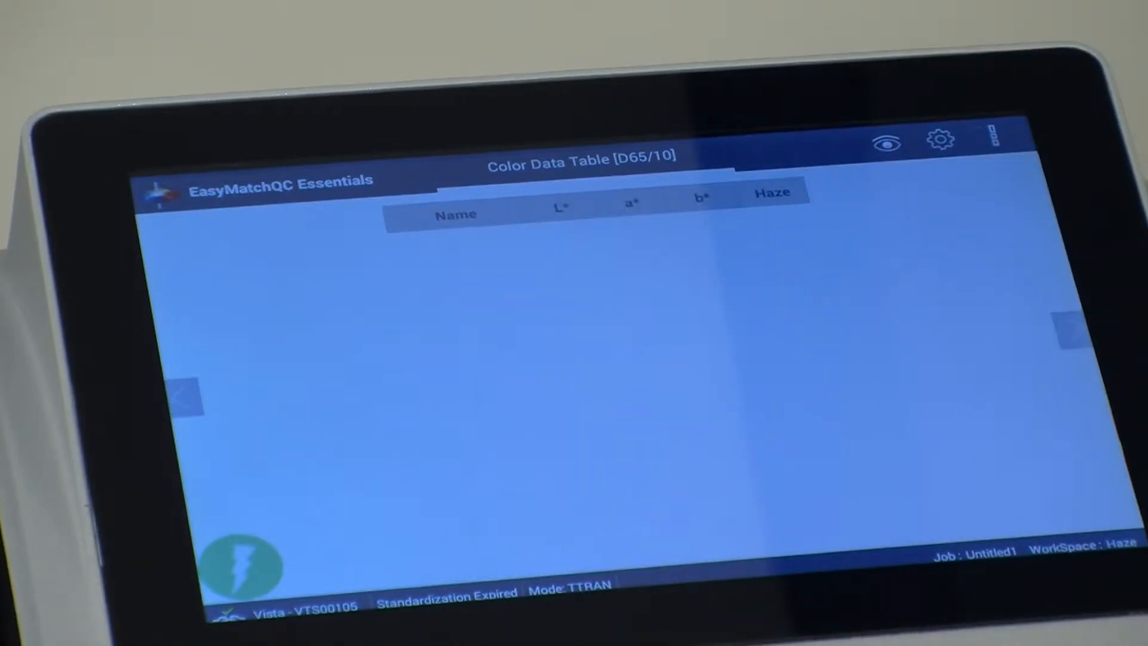